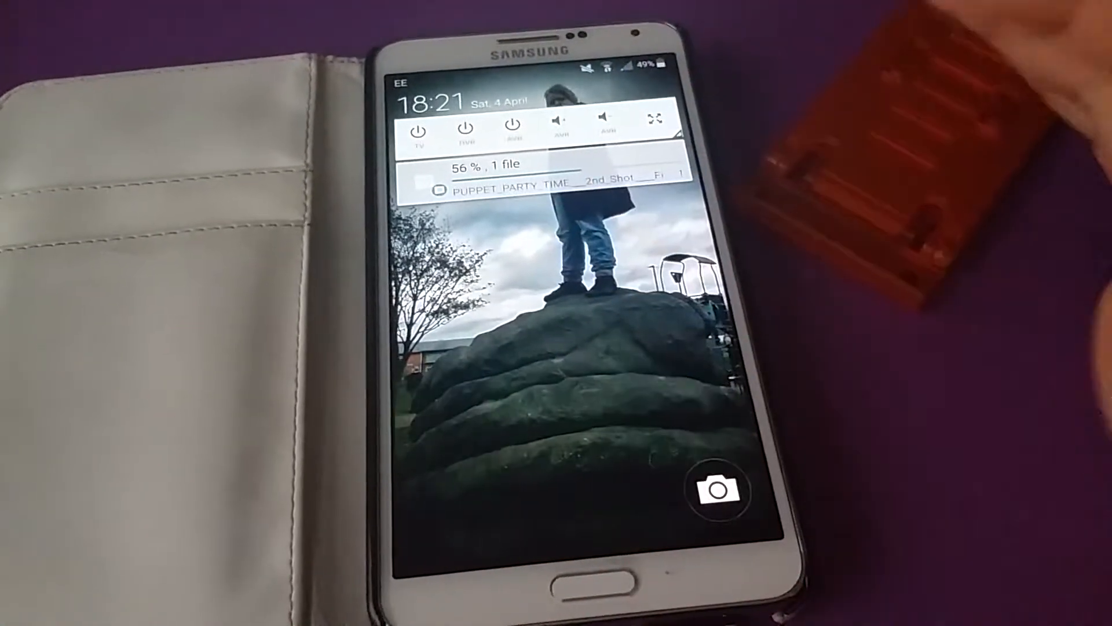
- Unlock the phone to reach the home screen
left_click(717, 489)
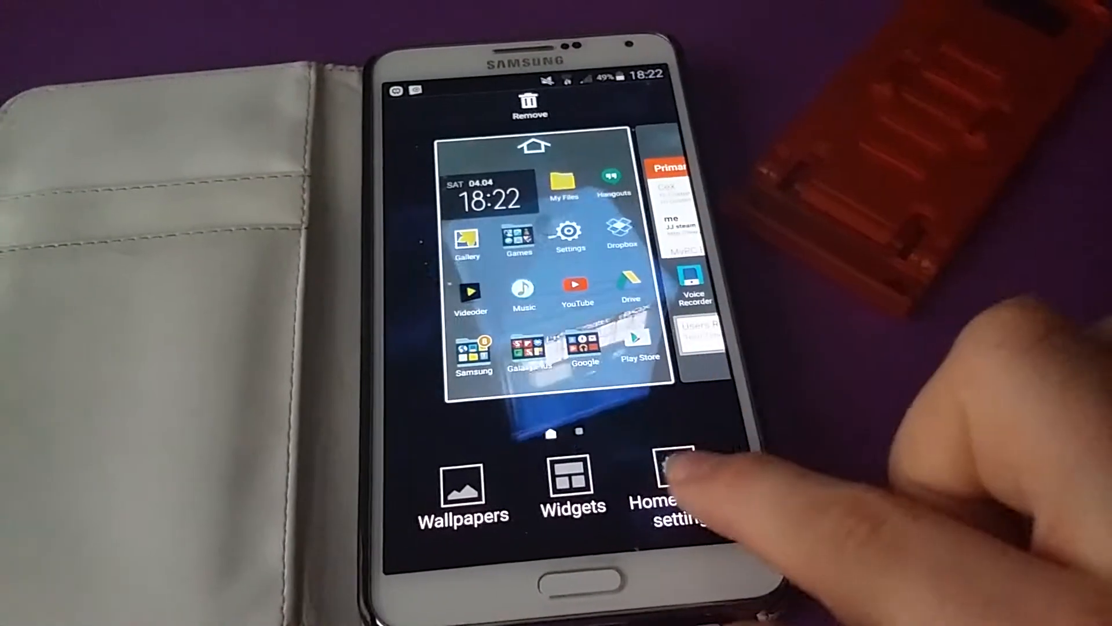
- Open Home screen settings, then Transition effect, and preview one of the effects
left_click(677, 489)
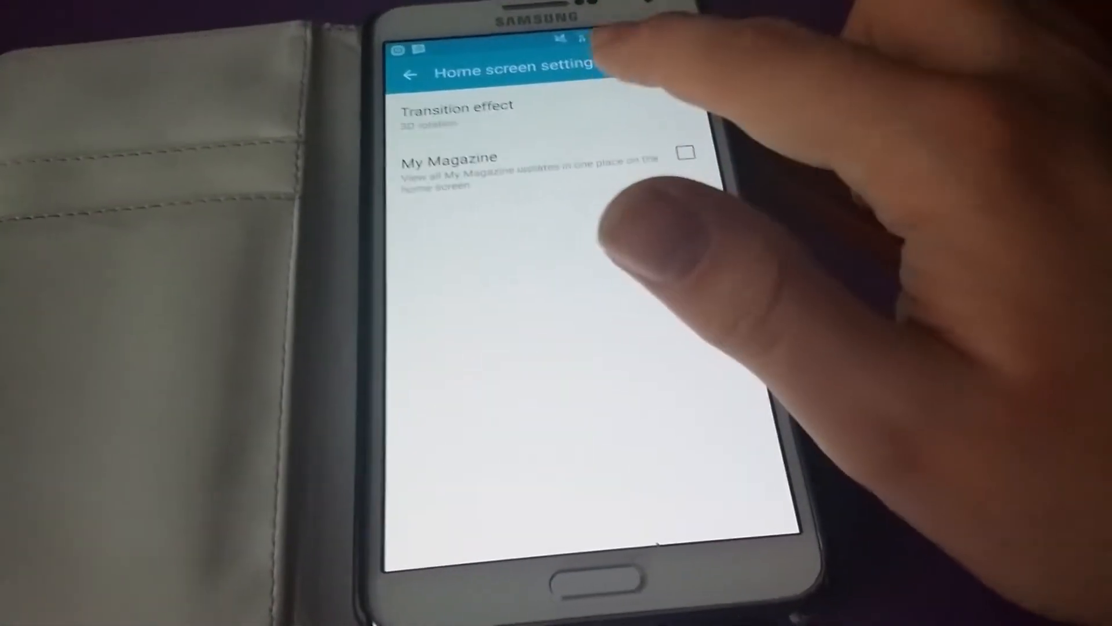
left_click(456, 114)
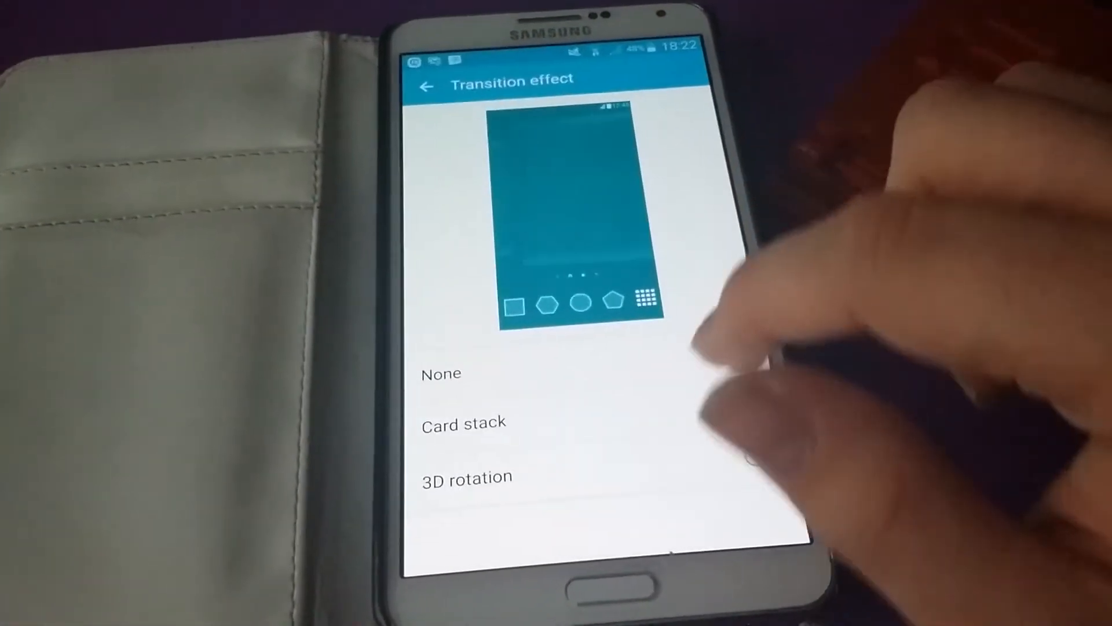
left_click(474, 423)
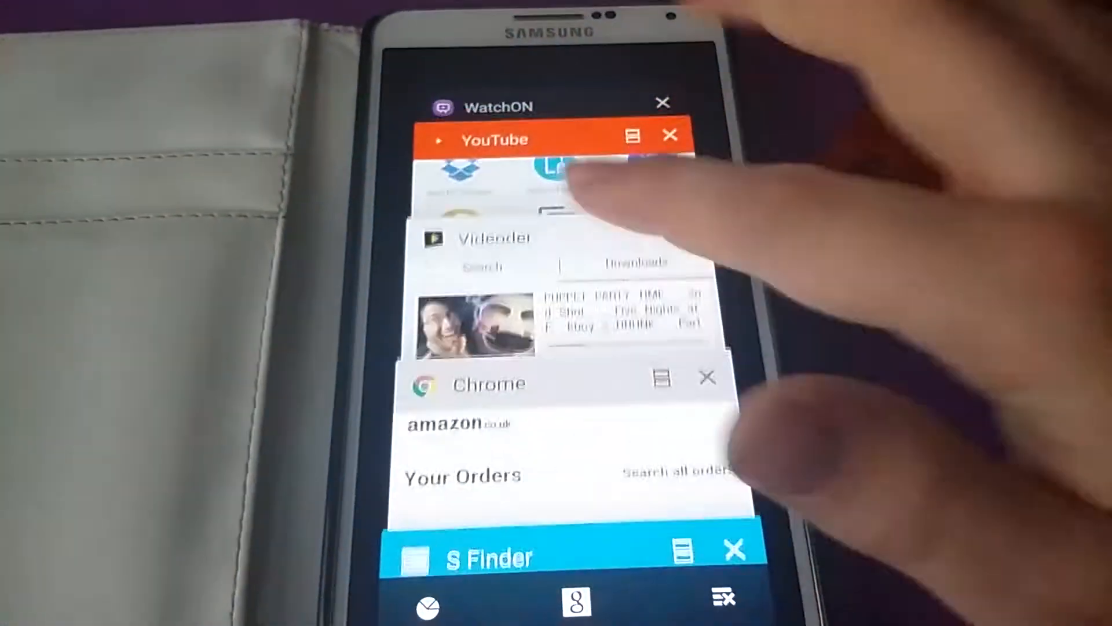
- Scroll down the recents stack toward the Chrome card
scroll("down", 3)
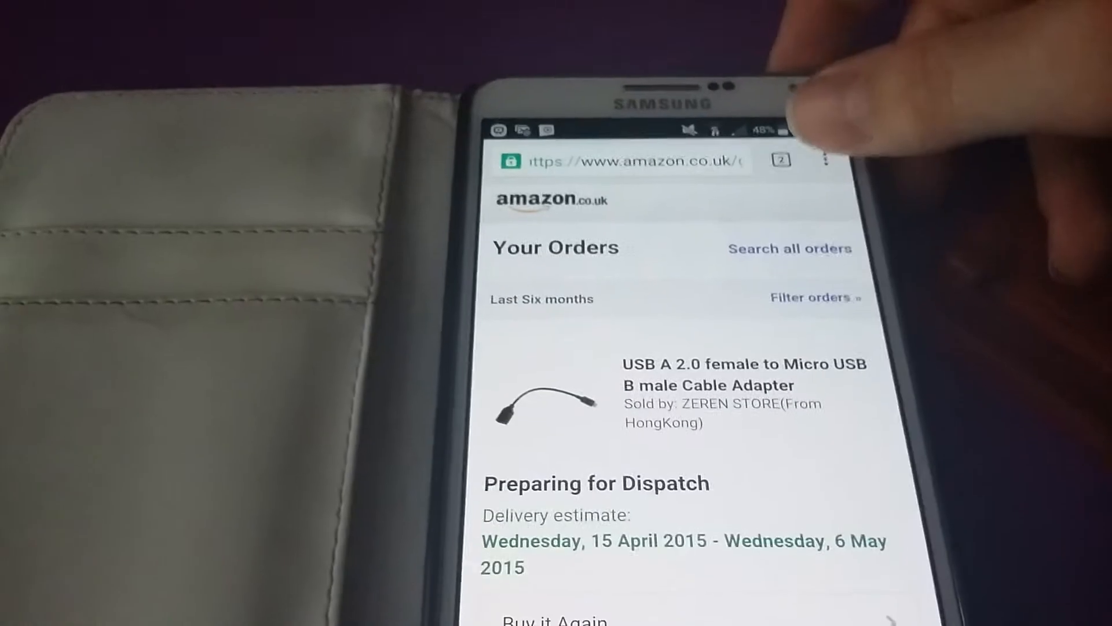
- Show all open Chrome tabs with the tab-count button
left_click(827, 160)
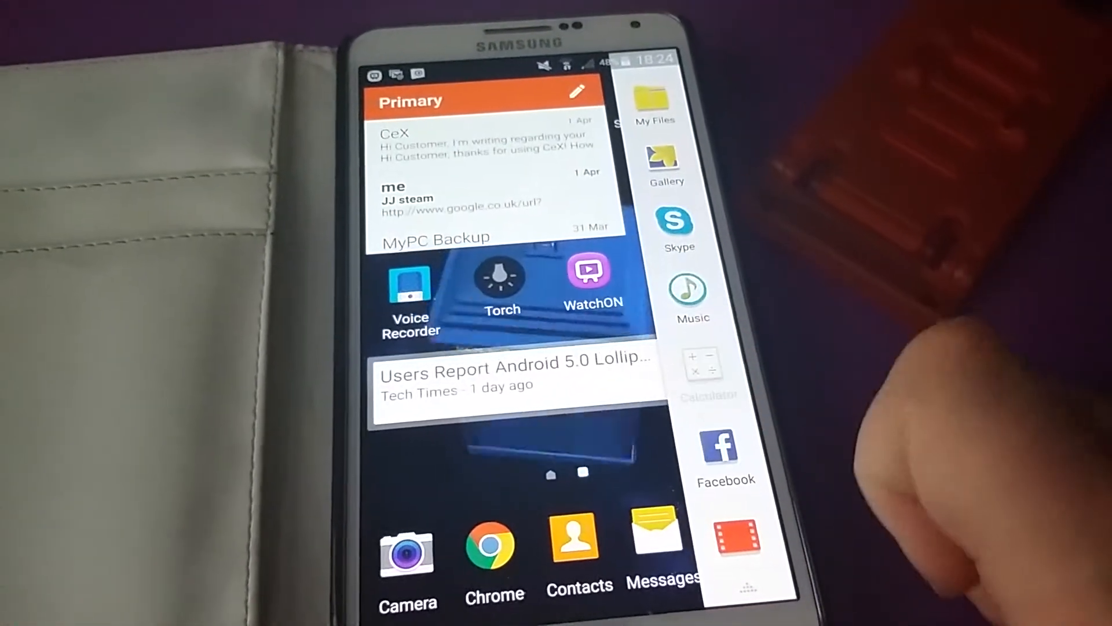
- Launch the Settings app from the home screen
left_click(702, 369)
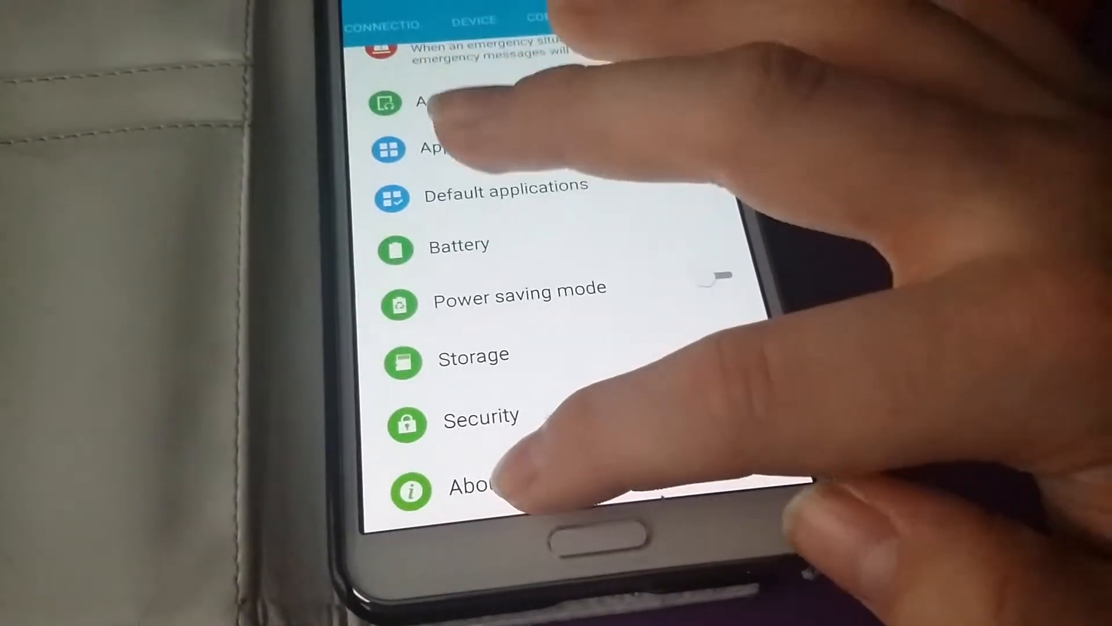
- Open About device and tap through to the Lollipop easter egg
left_click(460, 490)
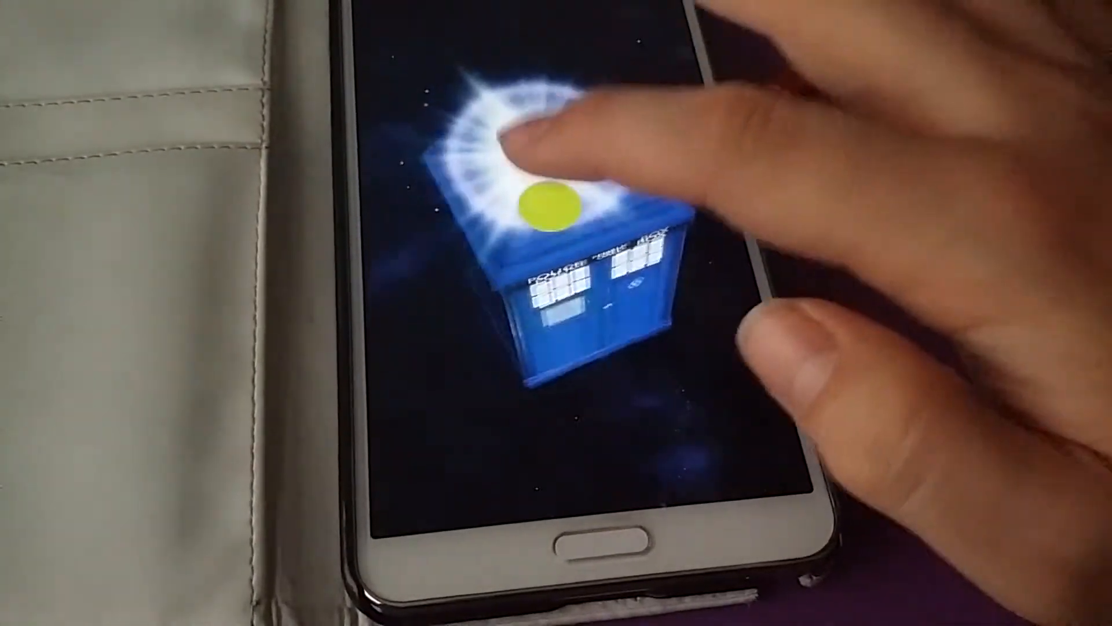
left_click(525, 213)
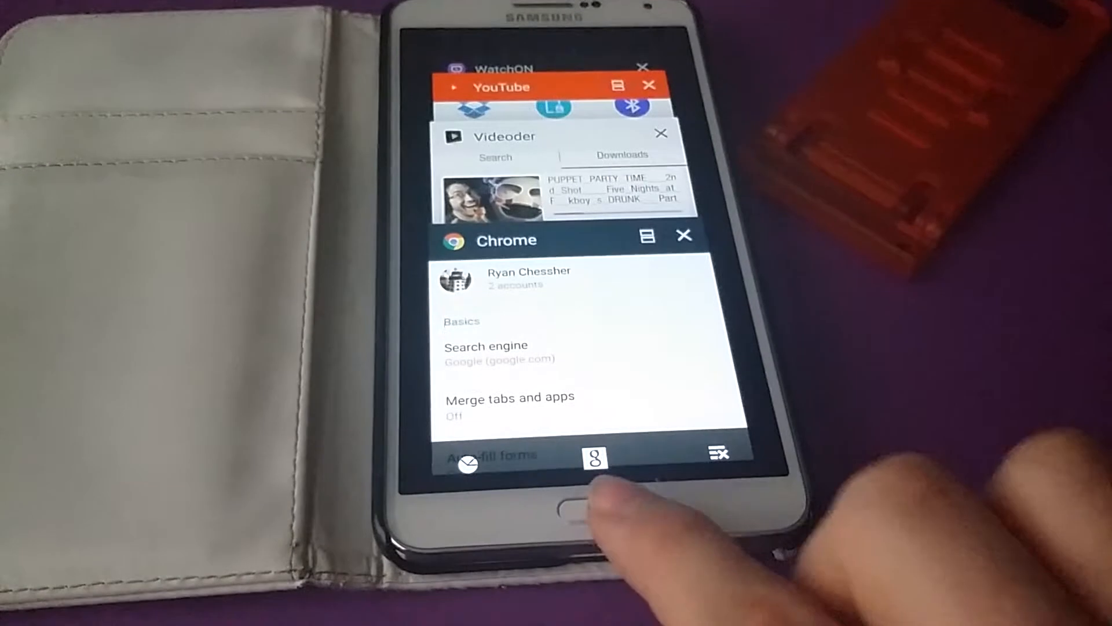
- Leave recent apps for the home screen with the police-box wallpaper
left_click(560, 508)
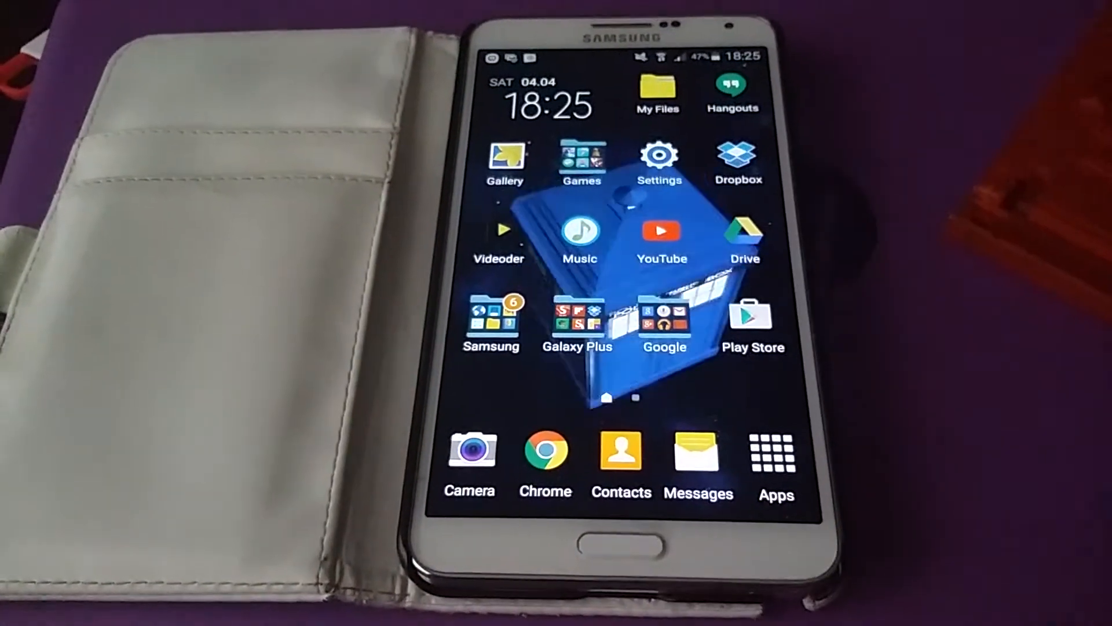
- Bring up the S Pen Air Command wheel with Smart select over the home screen
left_click(774, 461)
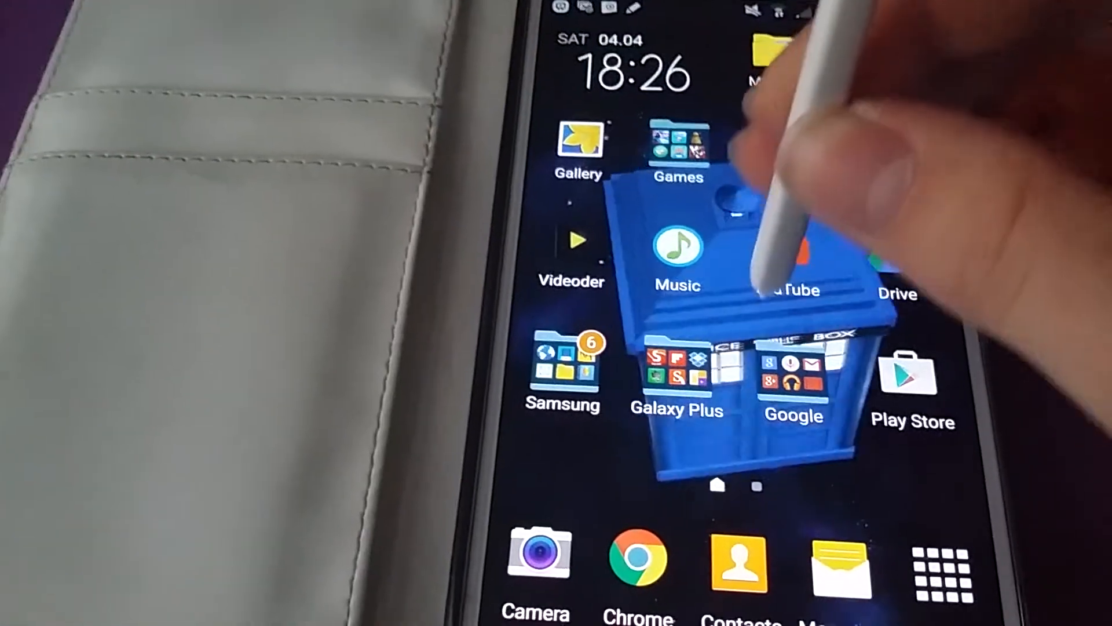
left_click(752, 269)
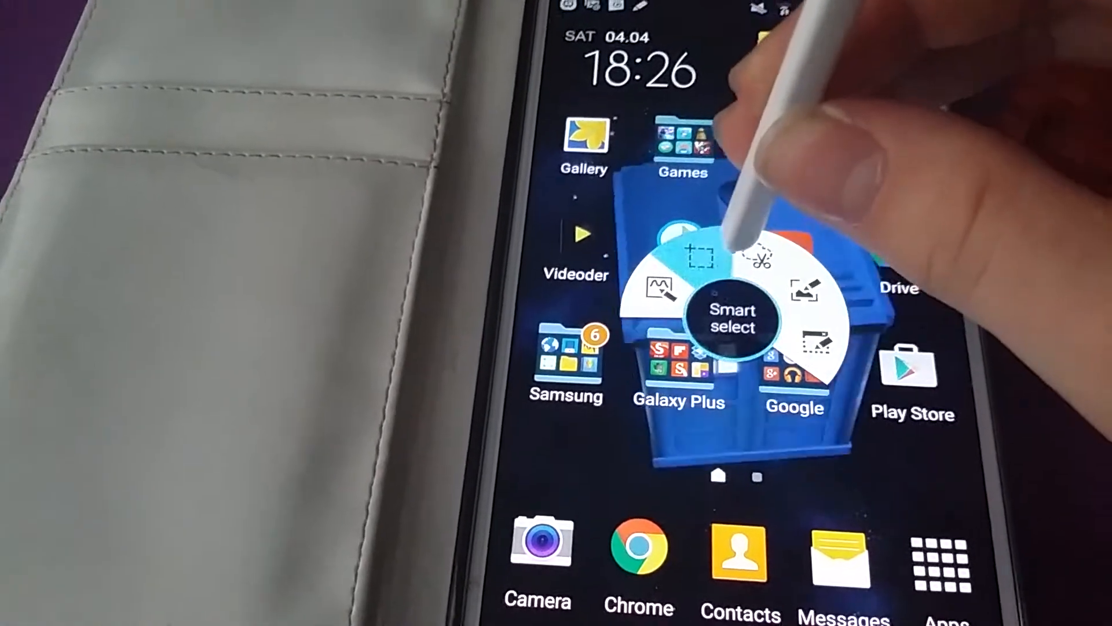